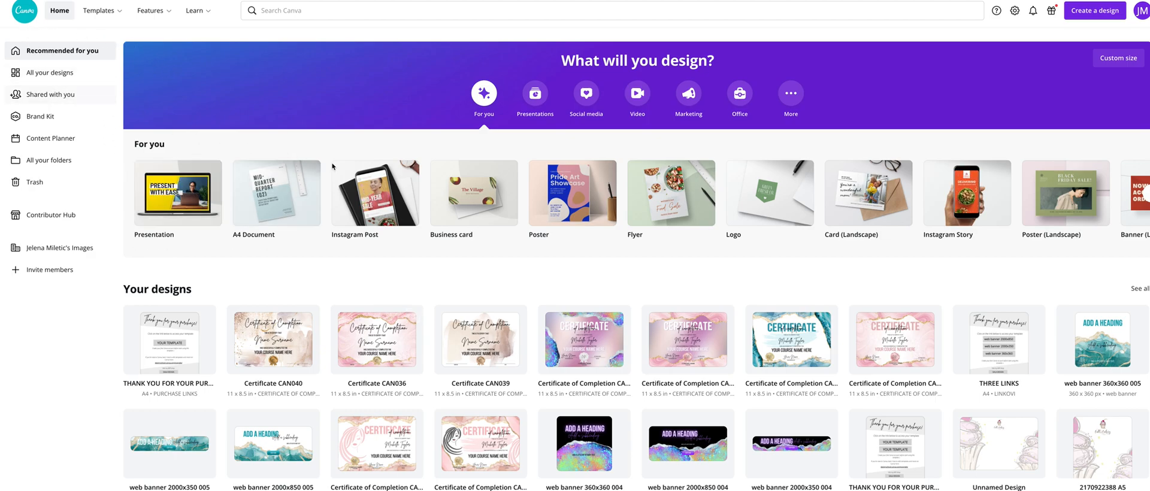
{"action": "mouse_move", "coordinate": [1065, 28]}
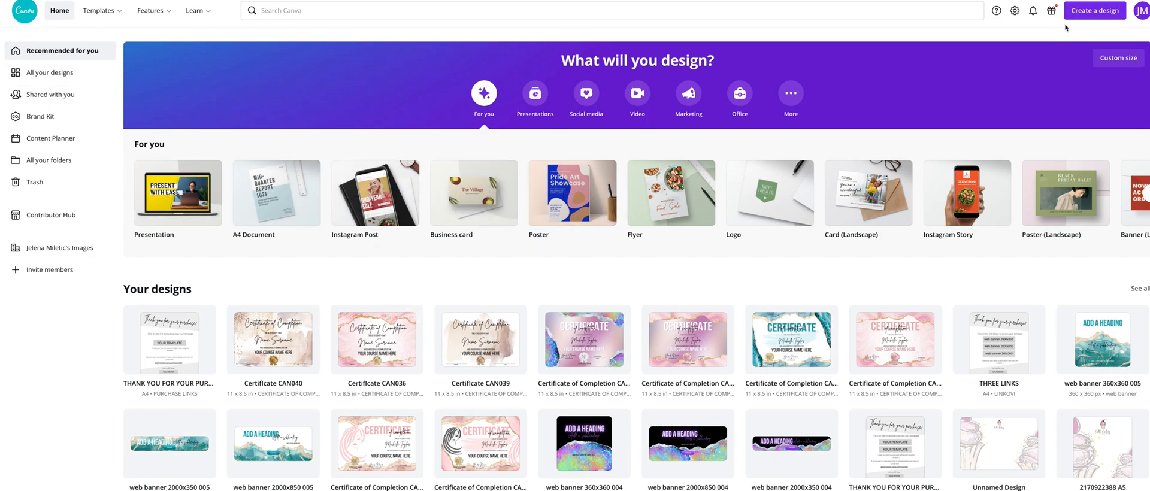
Create a new blank Instagram Post design from the Create a design list
{"action": "left_click", "coordinate": [1094, 10]}
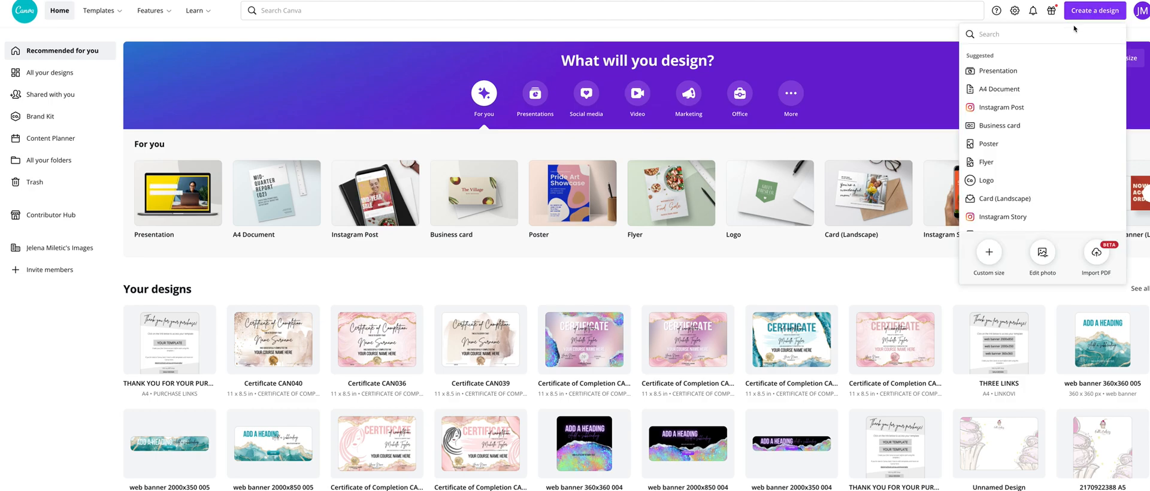
{"action": "mouse_move", "coordinate": [999, 108]}
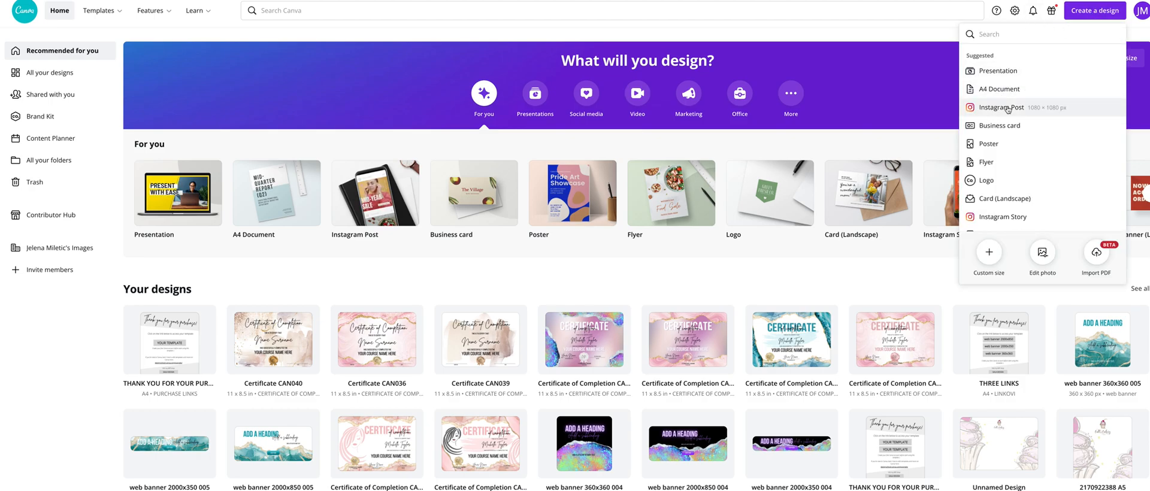
{"action": "left_click", "coordinate": [1000, 107]}
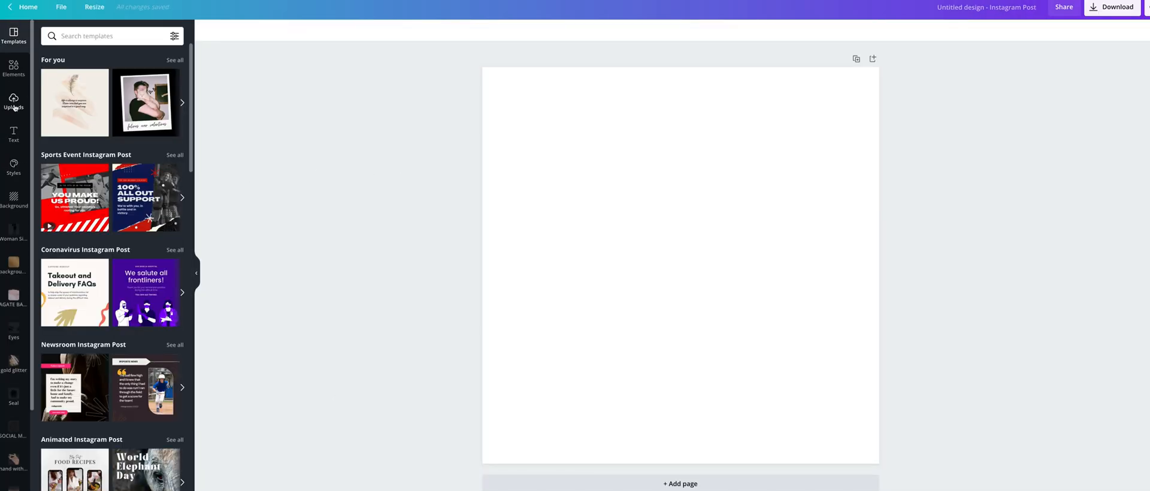
Add the uploaded curly-haired woman photo and enlarge it to cover the entire post
{"action": "left_click", "coordinate": [13, 101]}
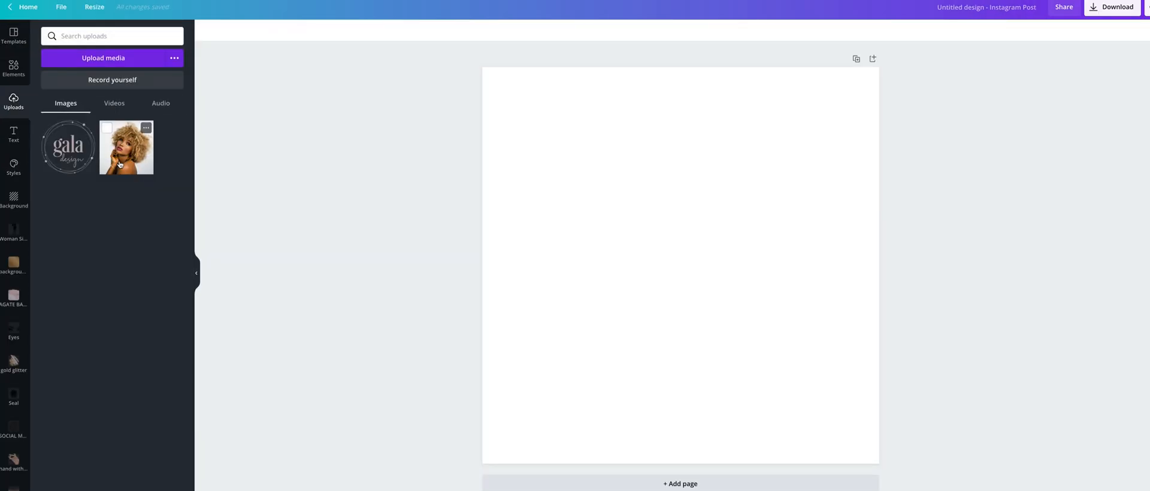
{"action": "left_click", "coordinate": [125, 147]}
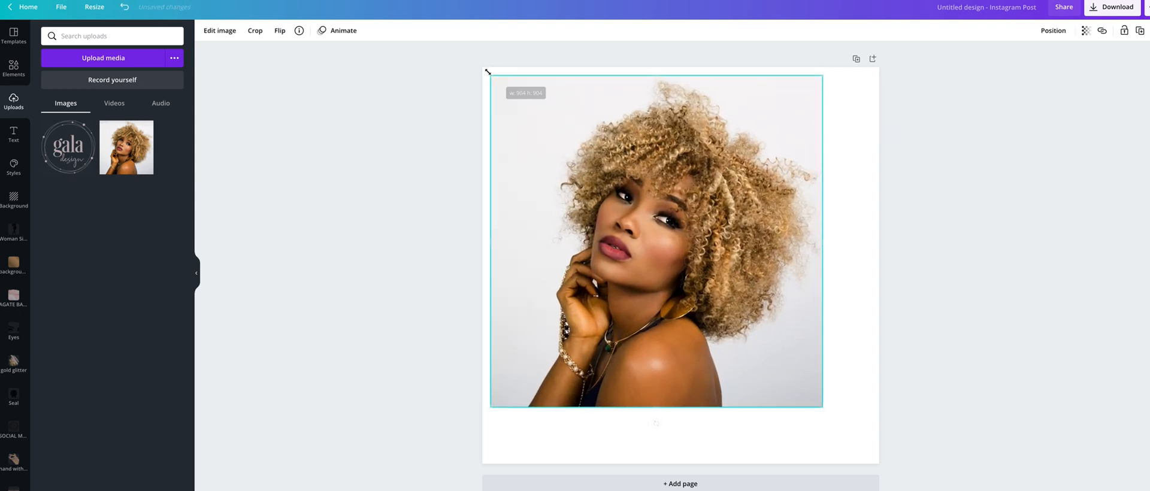
{"action": "left_click_drag", "start_coordinate": [822, 406], "coordinate": [879, 466]}
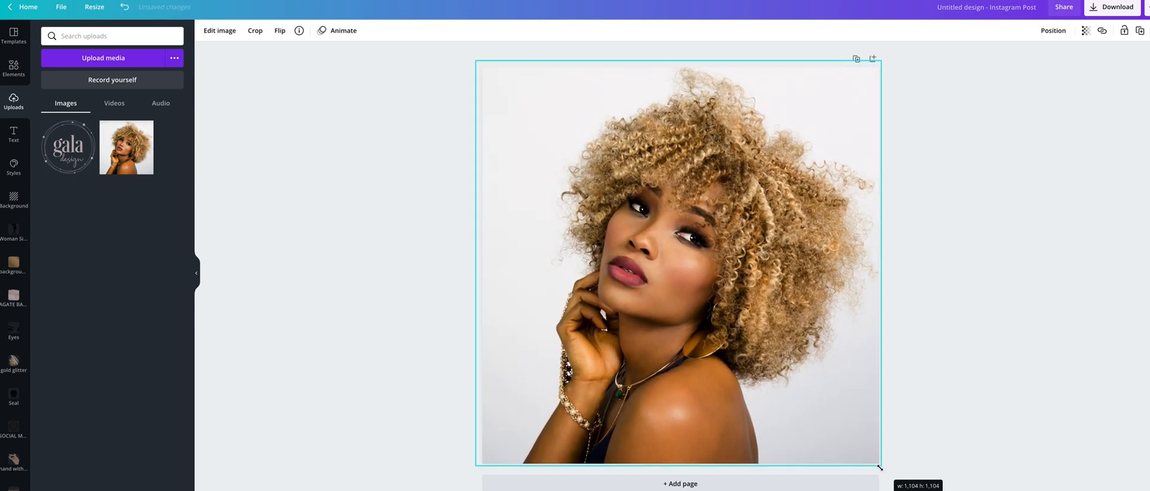
{"action": "left_click", "coordinate": [513, 158]}
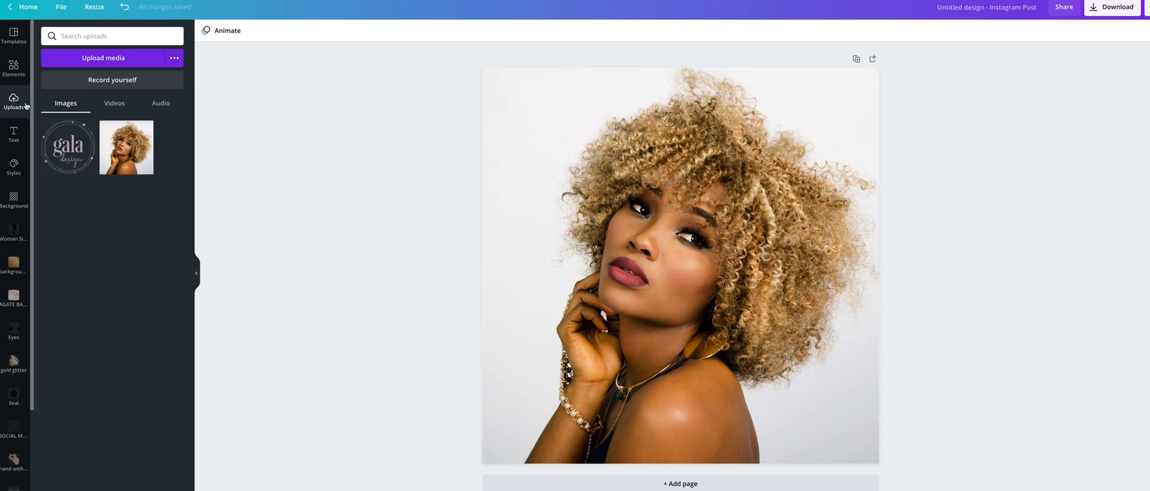
Upload GALA DESIGN LOGO.png through Upload media
{"action": "left_click", "coordinate": [103, 58]}
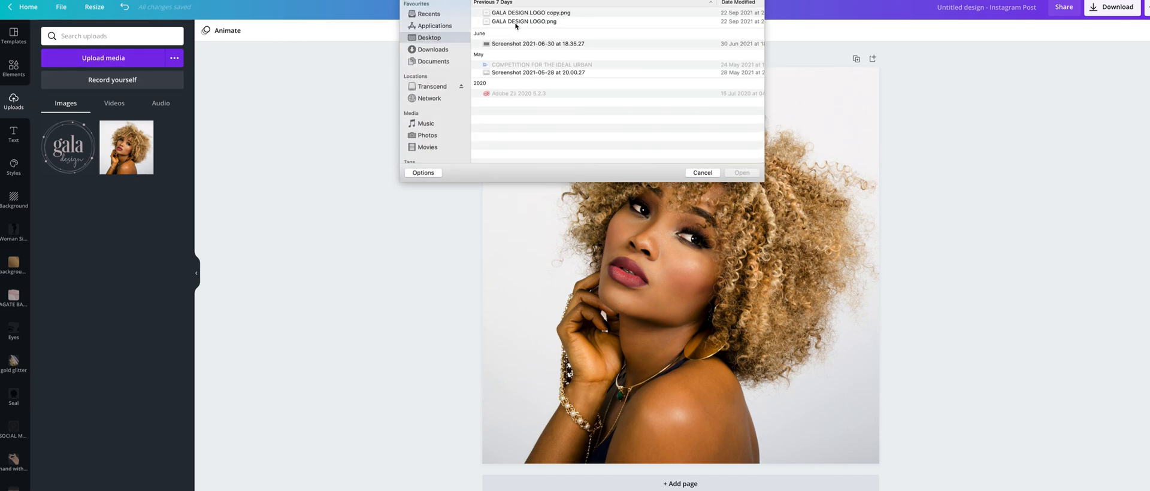
{"action": "mouse_move", "coordinate": [551, 27]}
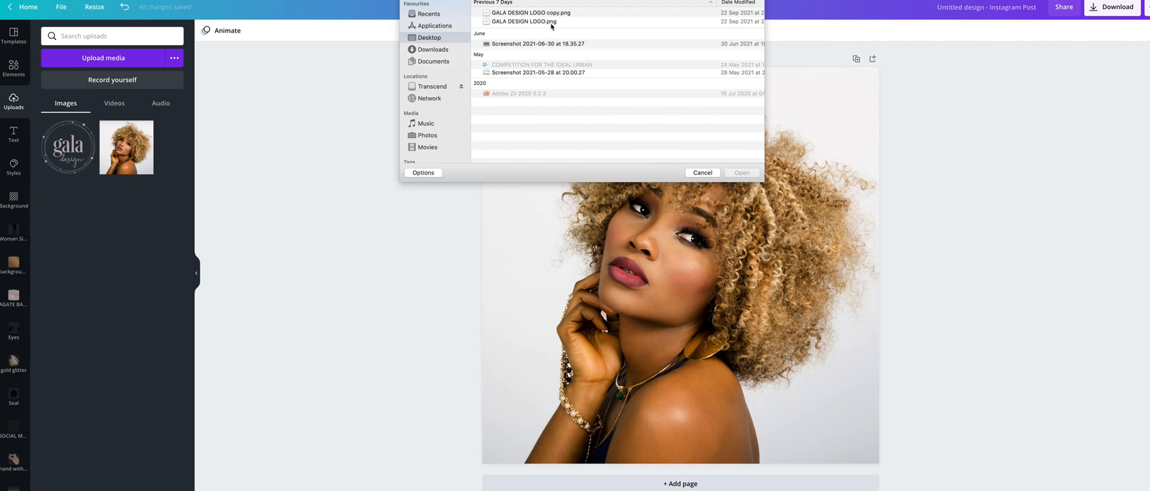
{"action": "mouse_move", "coordinate": [535, 30]}
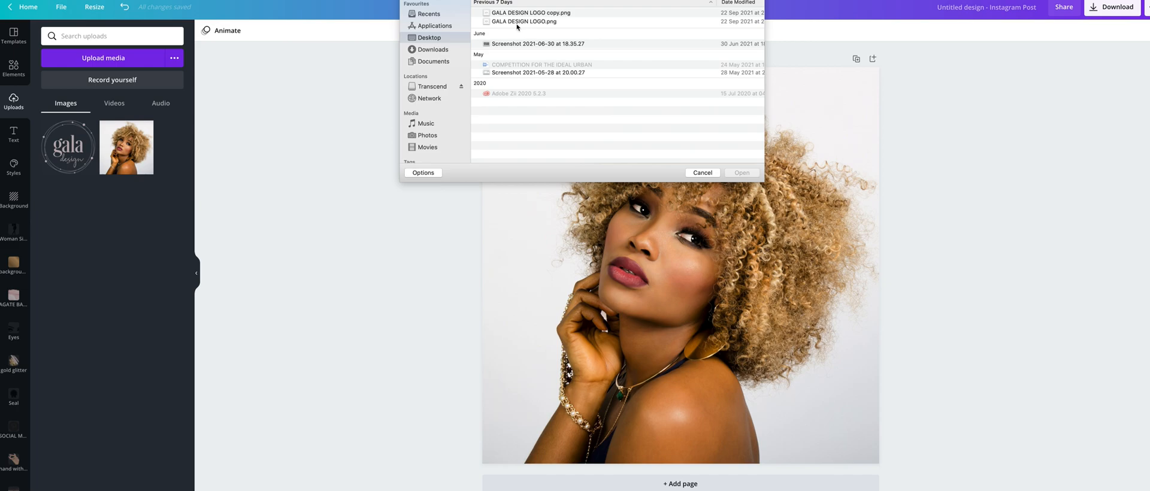
{"action": "left_click", "coordinate": [523, 21]}
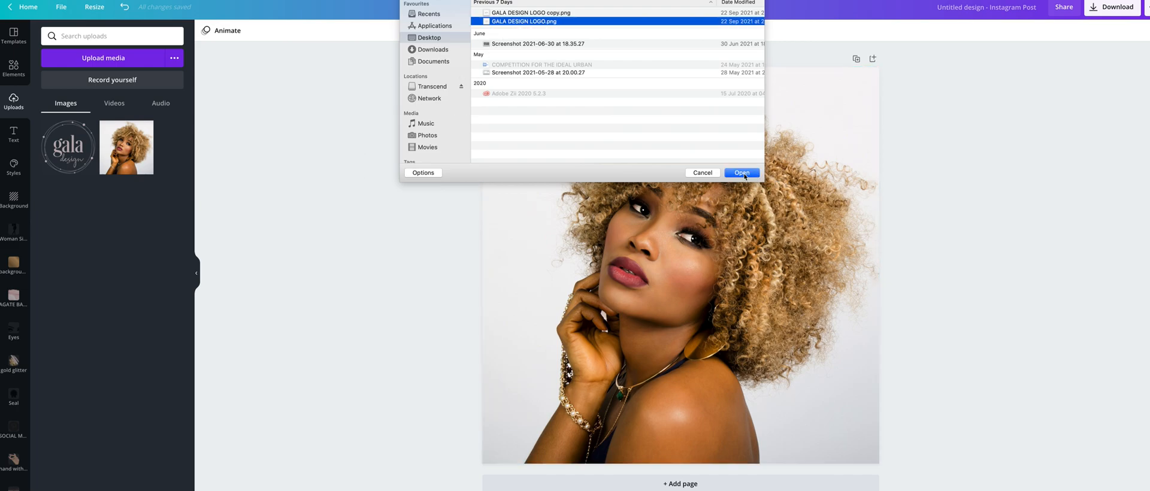
{"action": "left_click", "coordinate": [741, 172]}
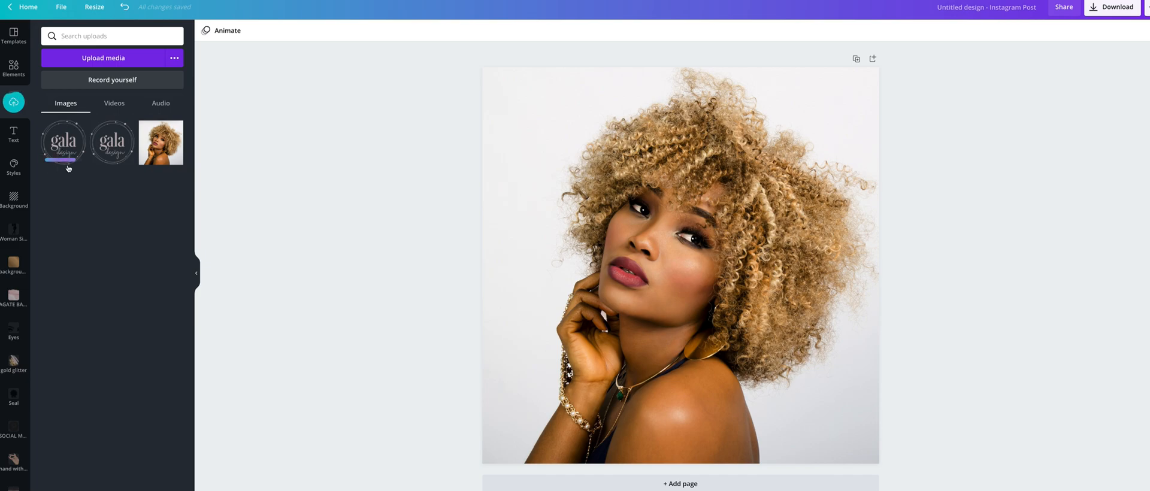
Add the gala design logo to the page and position it in the top-left corner
{"action": "left_click", "coordinate": [63, 141]}
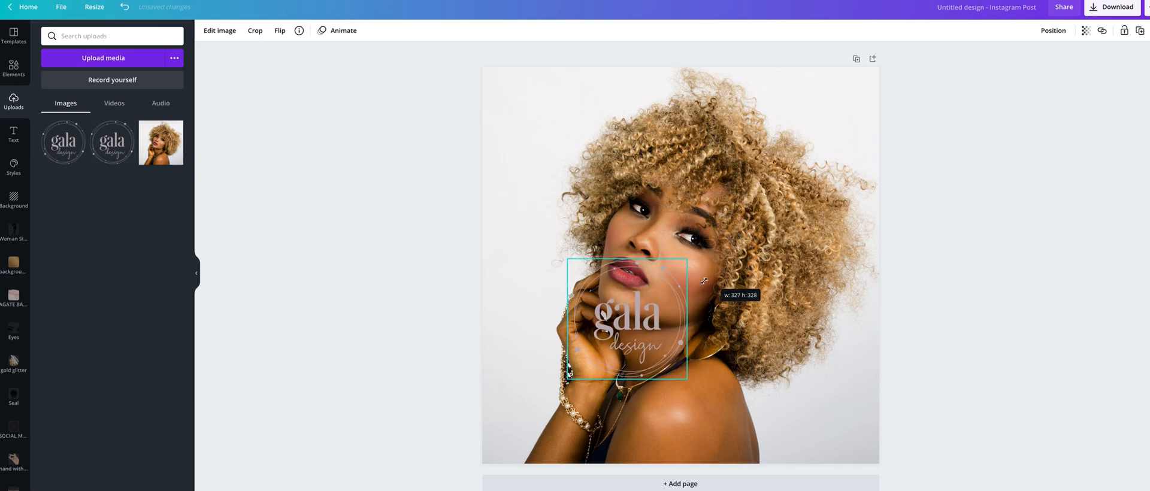
{"action": "left_click_drag", "start_coordinate": [624, 318], "coordinate": [543, 118]}
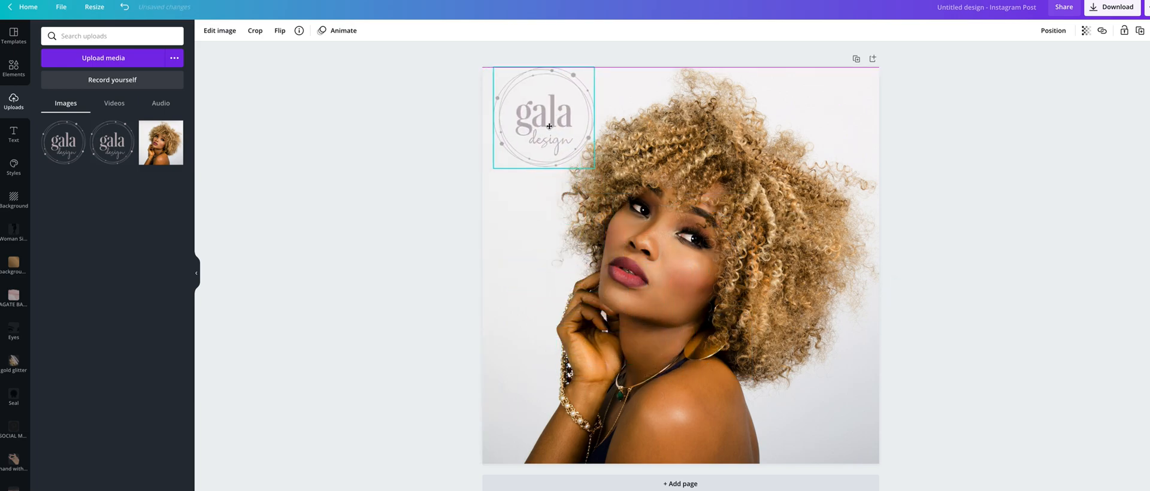
{"action": "left_click_drag", "start_coordinate": [543, 118], "coordinate": [537, 128]}
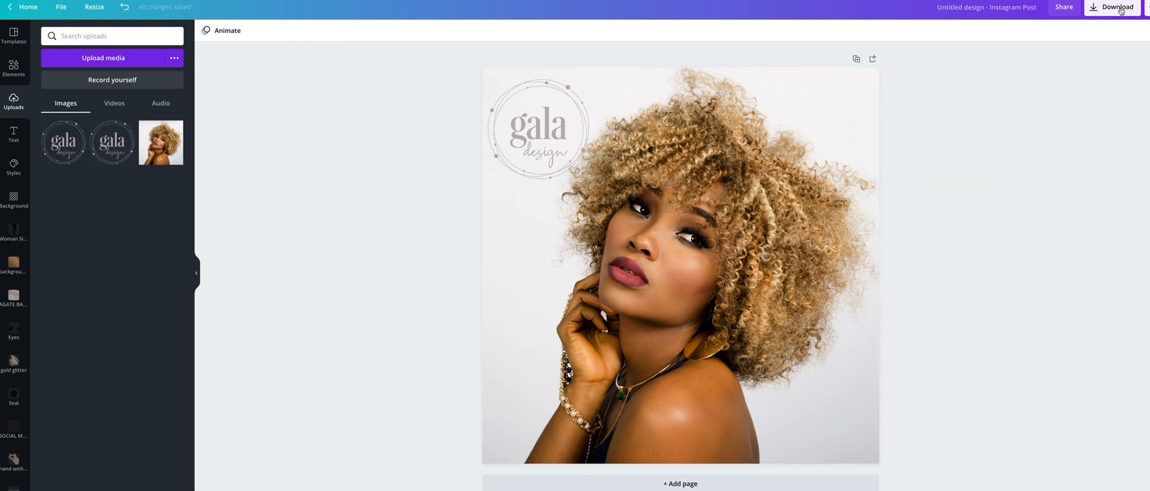
Download the watermarked post as a PNG and close the download panel
{"action": "left_click", "coordinate": [1114, 7]}
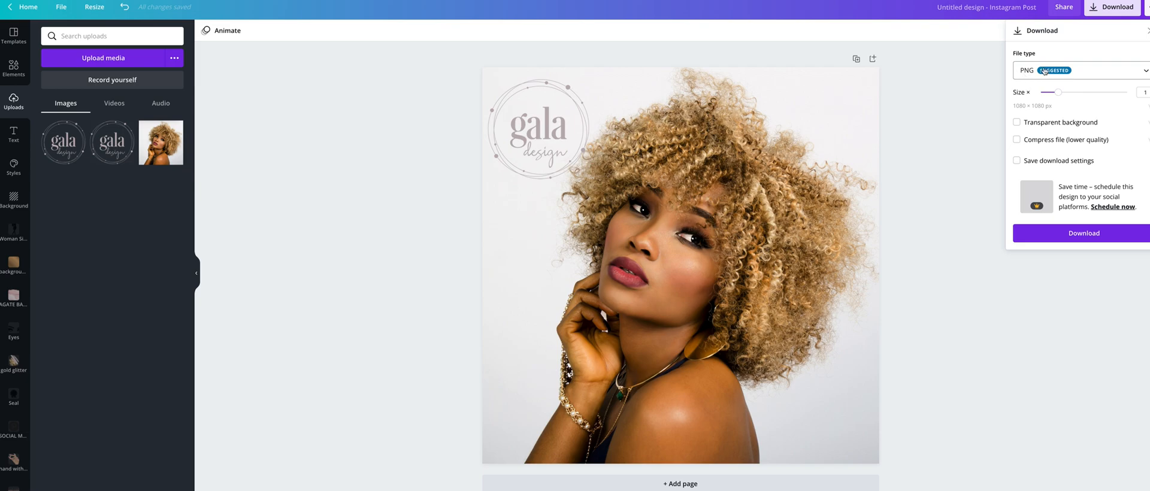
{"action": "mouse_move", "coordinate": [1074, 60]}
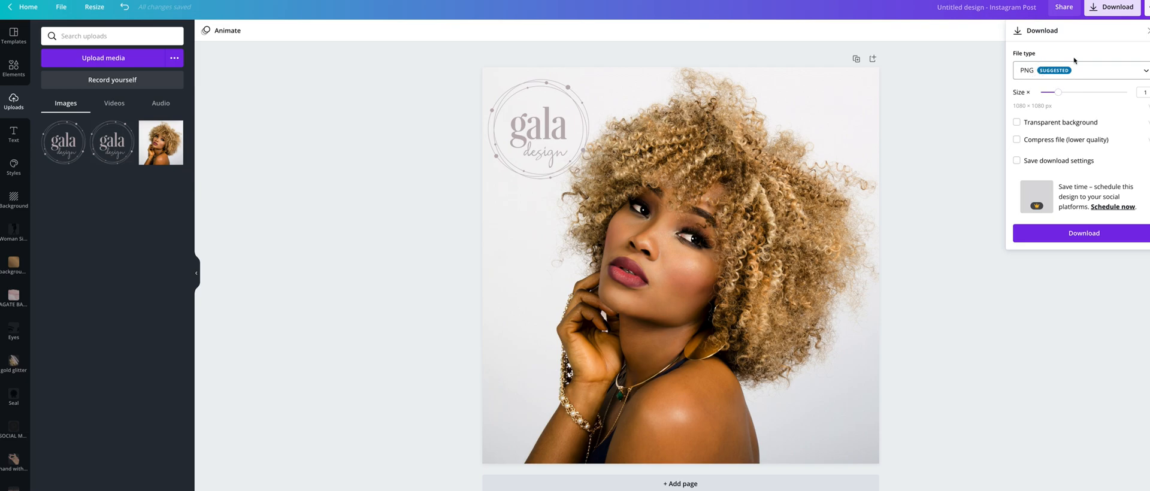
{"action": "left_click", "coordinate": [1084, 233]}
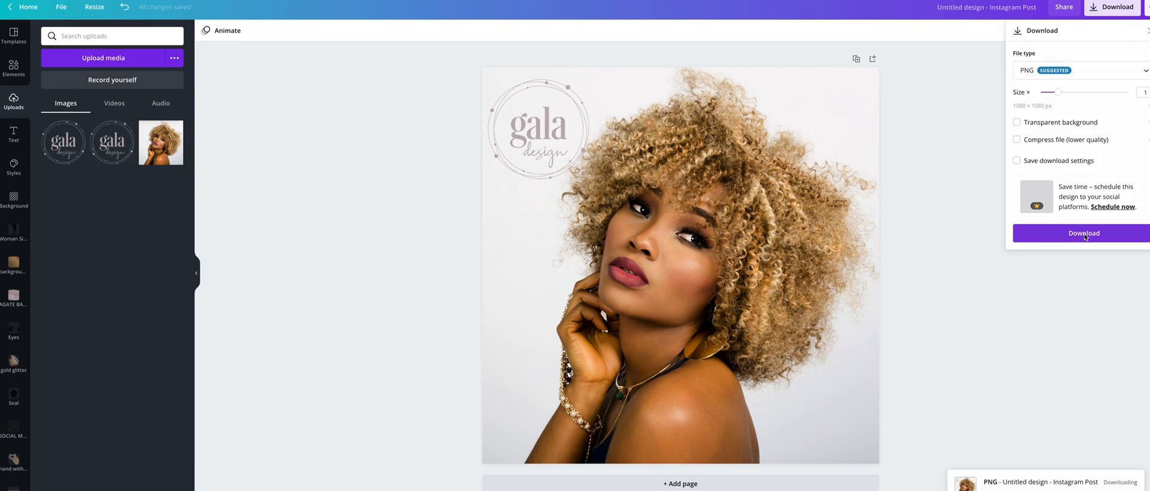
{"action": "left_click", "coordinate": [1083, 233]}
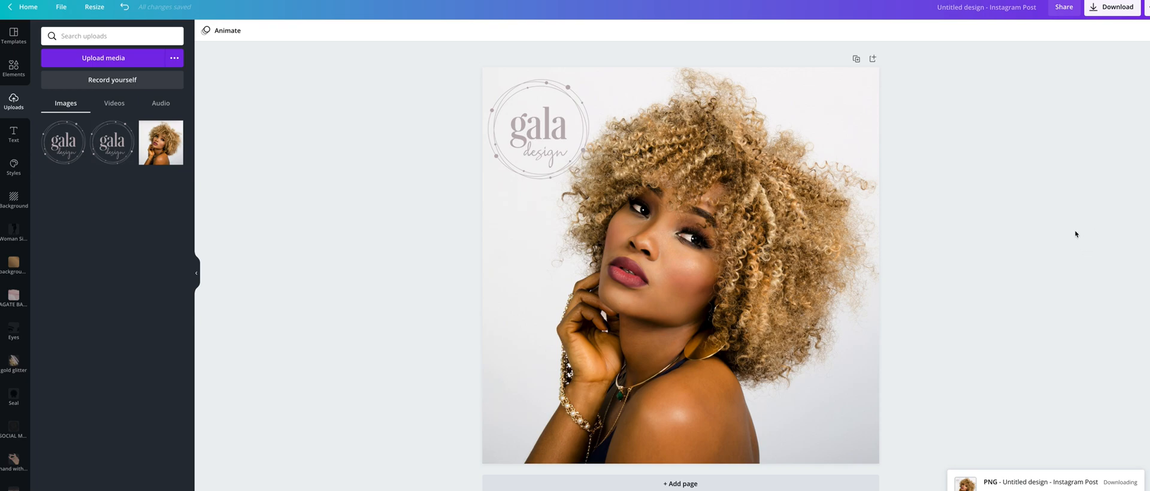